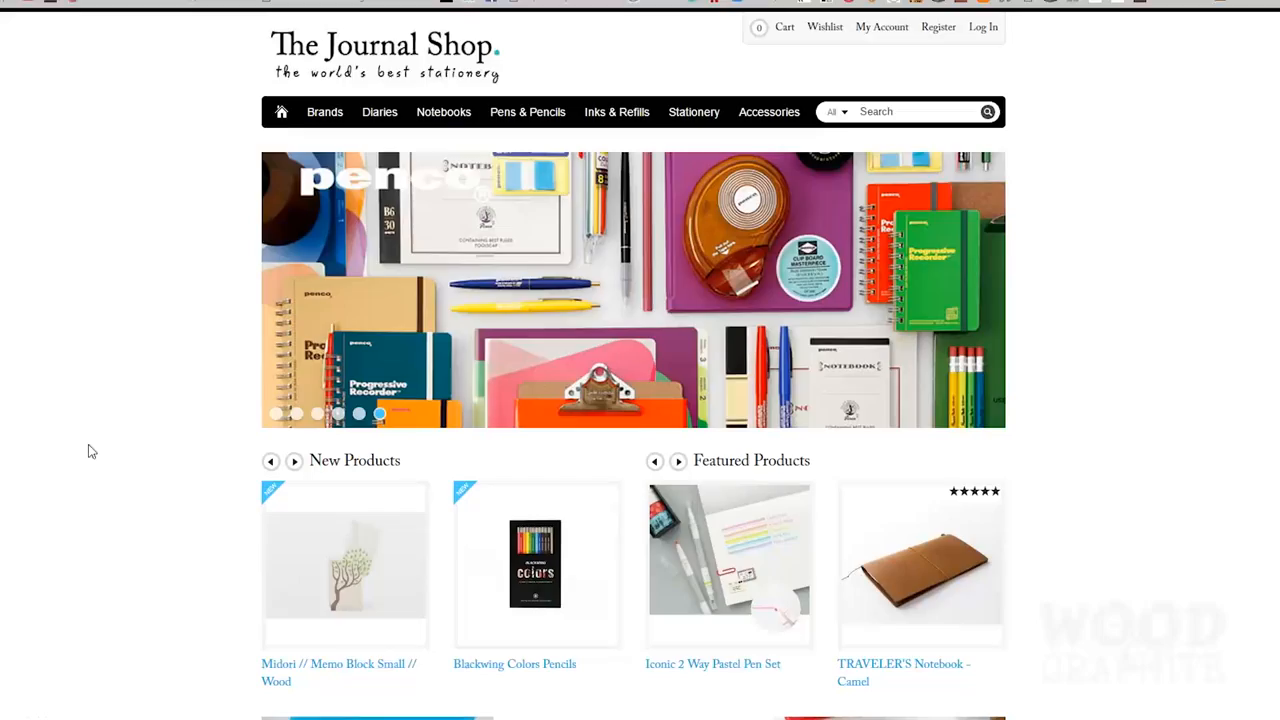
{"action": "scroll", "scroll_direction": "down", "scroll_amount": 3}
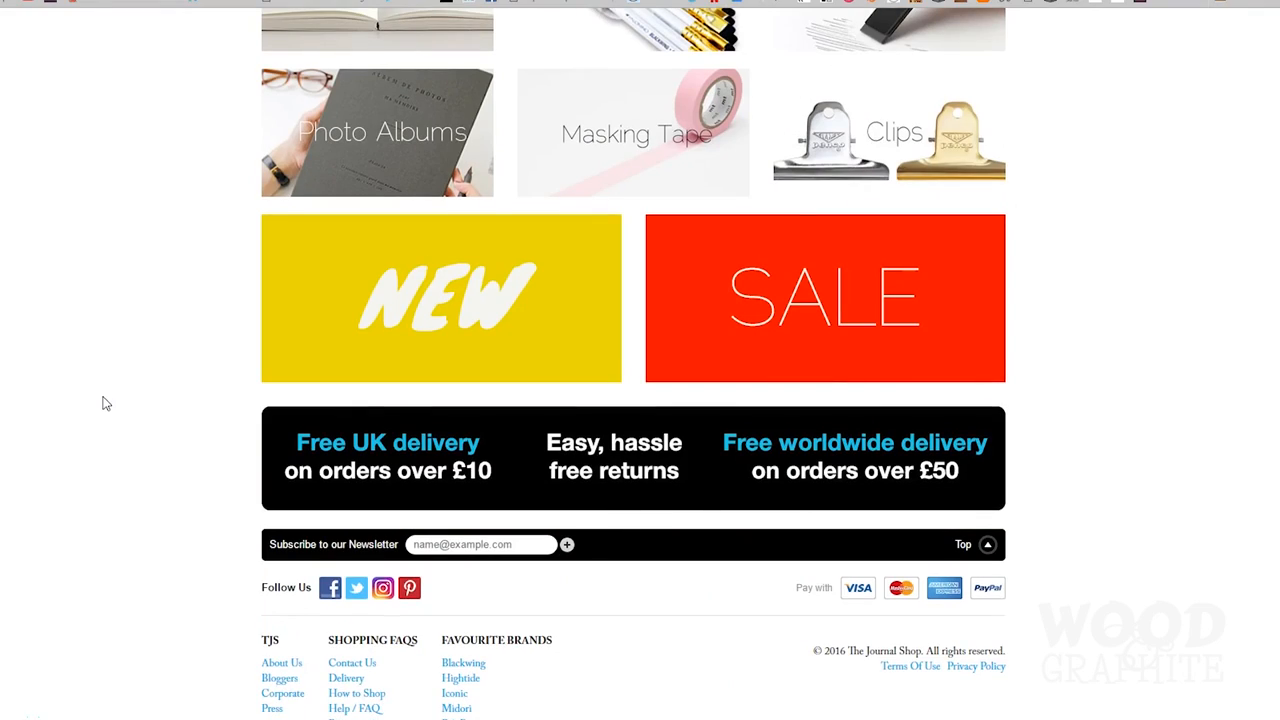
{"action": "scroll", "scroll_direction": "up", "scroll_amount": 3}
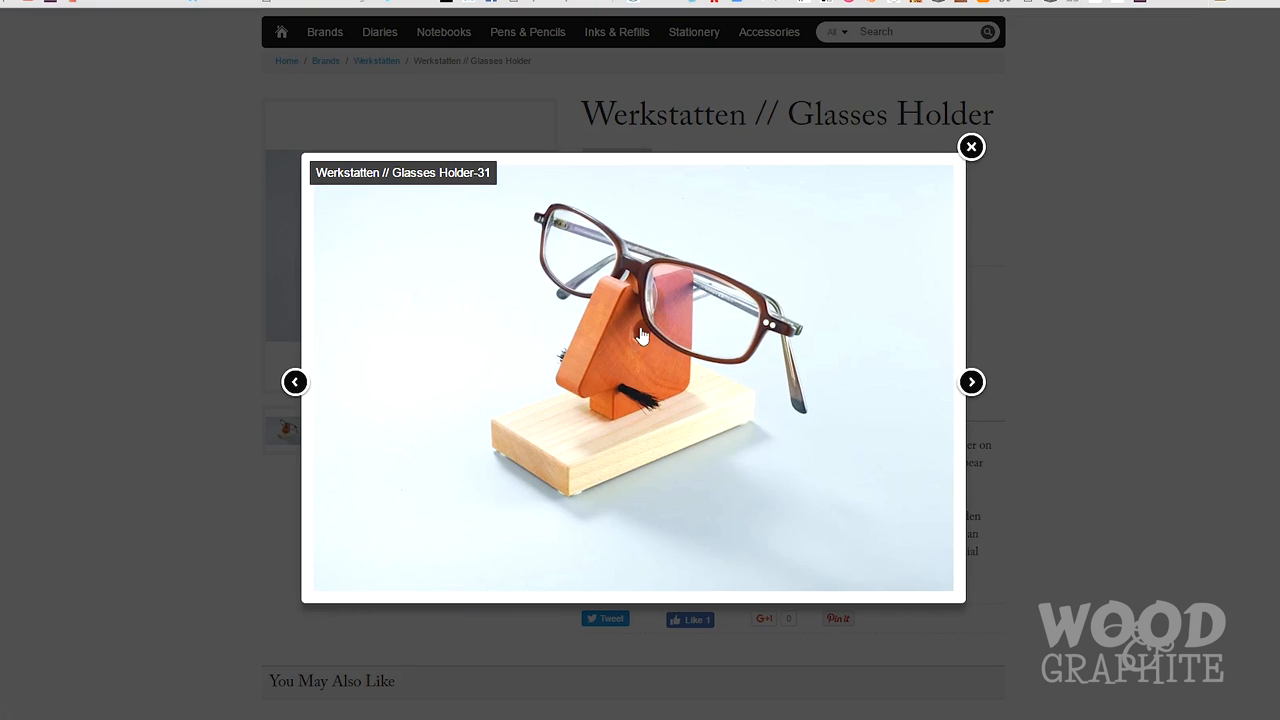
{"action": "mouse_move", "coordinate": [962, 164]}
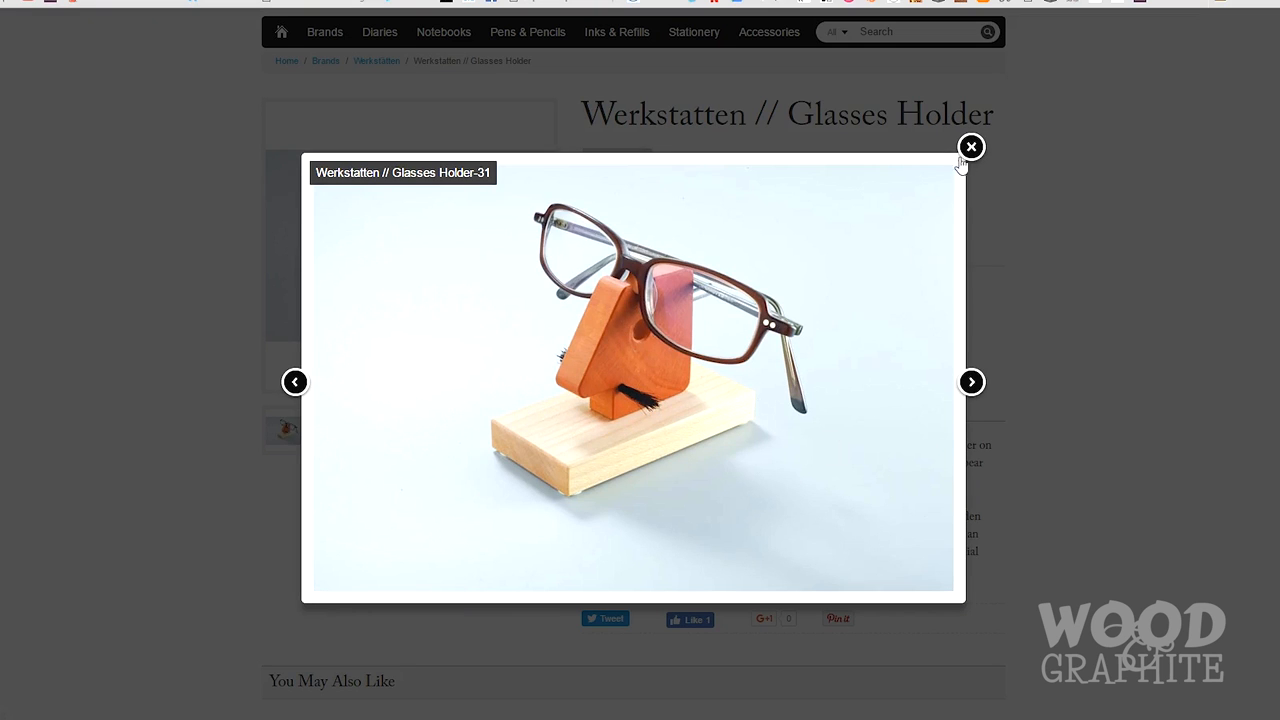